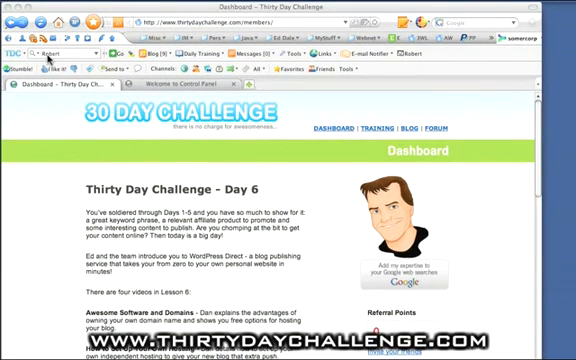
{"action": "mouse_move", "coordinate": [300, 174]}
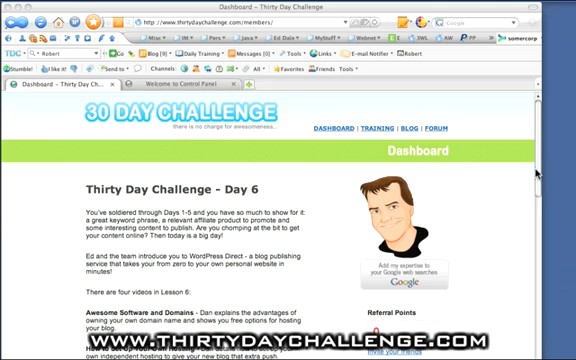
Step: Go from the Day 6 dashboard to the Thirty Day Tracker's add-URL form
{"action": "scroll", "scroll_direction": "down", "scroll_amount": 3}
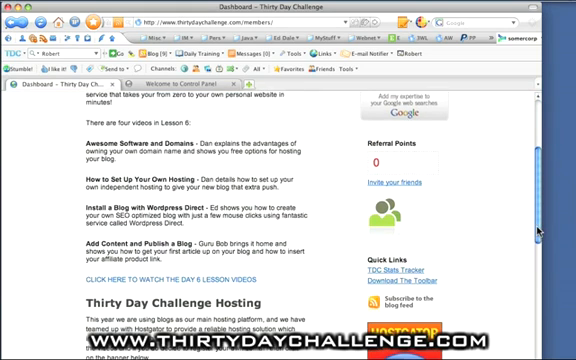
{"action": "left_click", "coordinate": [388, 268]}
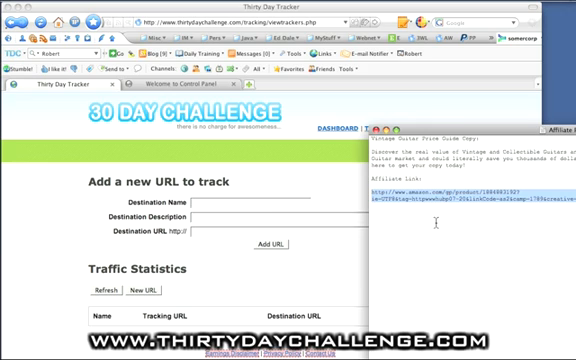
Step: Add the Amazon URL as 'Guitar Amazon' described 'Vintage Guitar Price Guide' to get its tracking link
{"action": "right_click", "coordinate": [450, 200]}
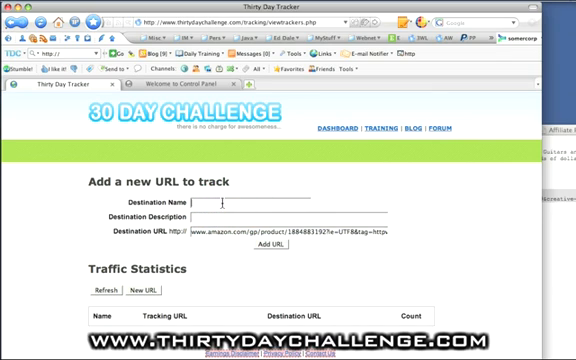
{"action": "type", "text": "Cu"}
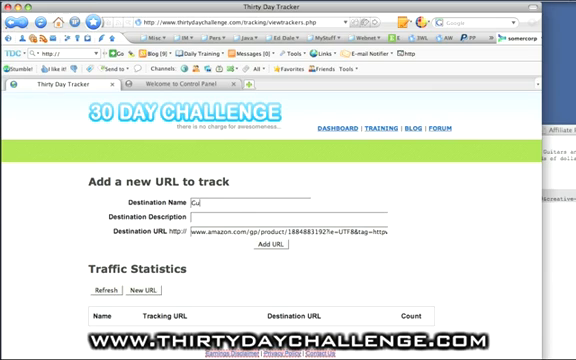
{"action": "type", "text": "Guitar Ama"}
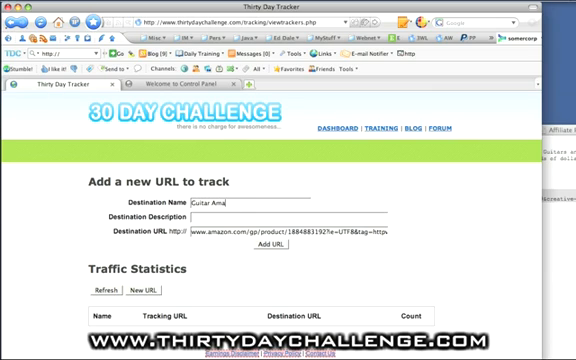
{"action": "type", "text": "zon"}
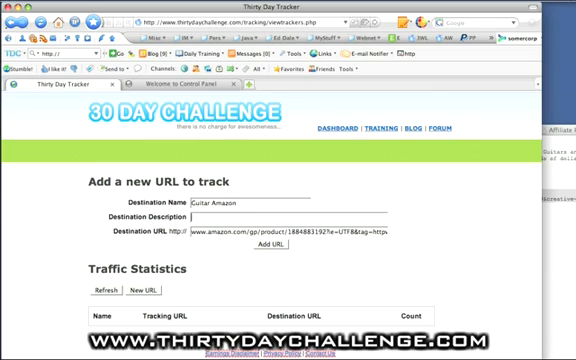
{"action": "type", "text": "Vintage"}
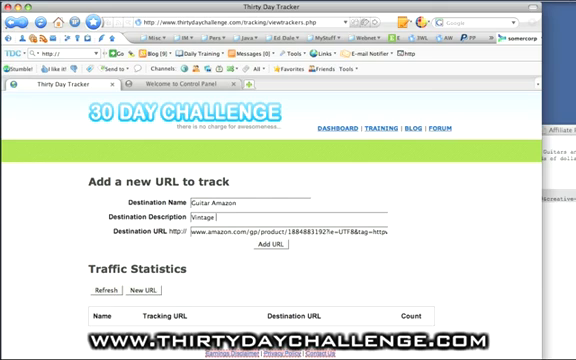
{"action": "type", "text": "Guitar"}
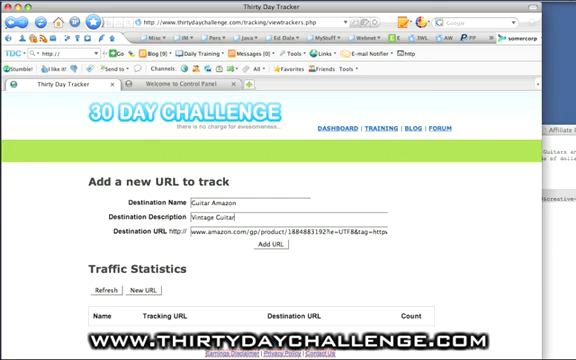
{"action": "type", "text": "Price"}
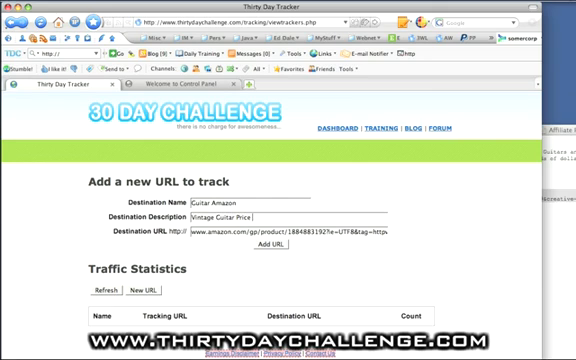
{"action": "type", "text": "Guide on Amazon"}
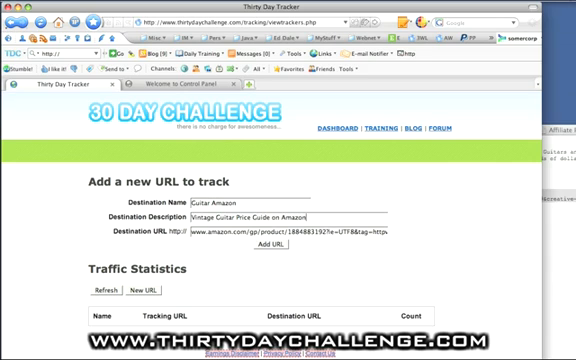
{"action": "left_click", "coordinate": [262, 250]}
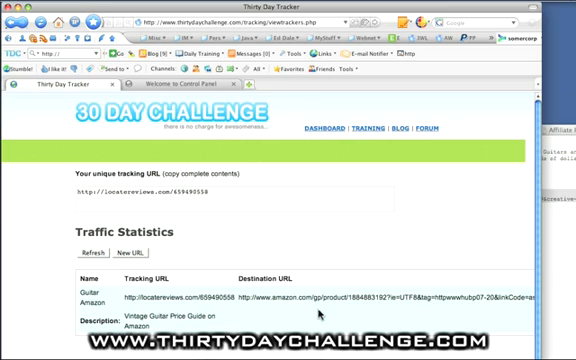
Step: Scroll across the Traffic Statistics table listing the Guitar Amazon link
{"action": "scroll", "scroll_direction": "down", "scroll_amount": 3}
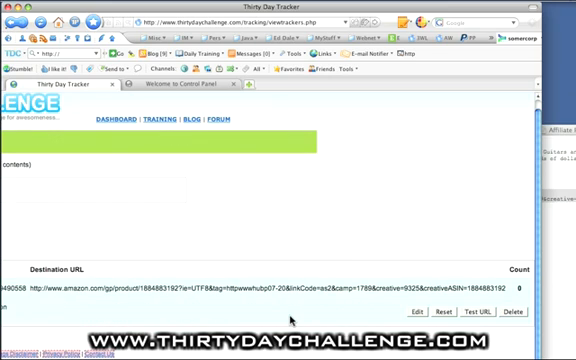
{"action": "scroll", "scroll_direction": "up", "scroll_amount": 3}
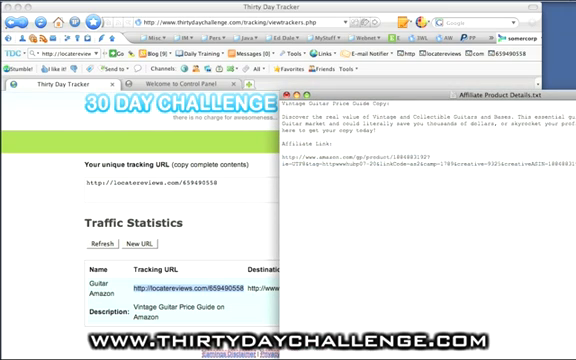
{"action": "type", "text": "TDC Tra"}
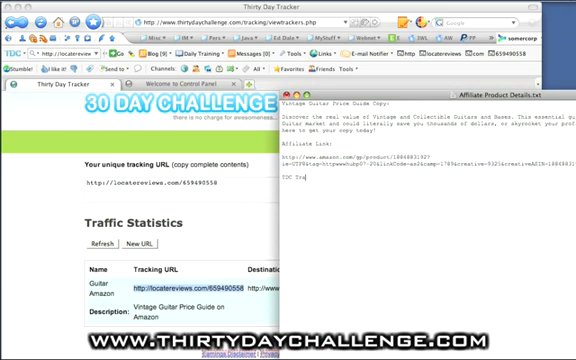
{"action": "type", "text": "racking Link"}
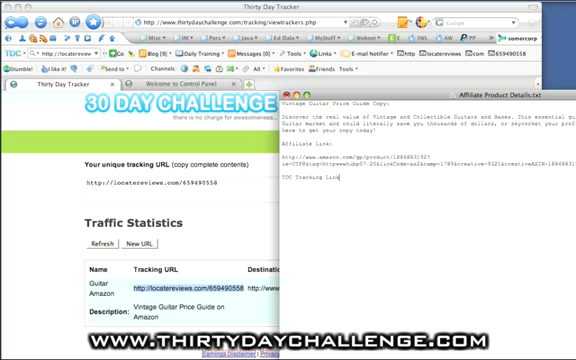
{"action": "type", "text": "http://locatereviews.com/659490558"}
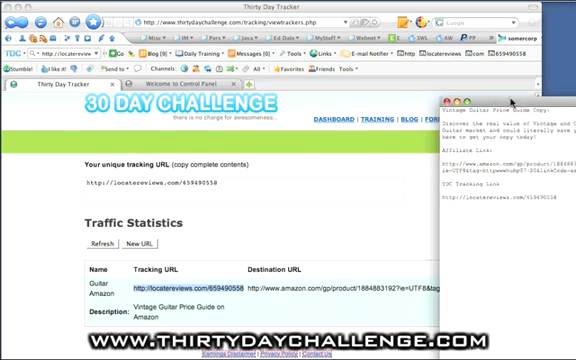
{"action": "left_click", "coordinate": [460, 100]}
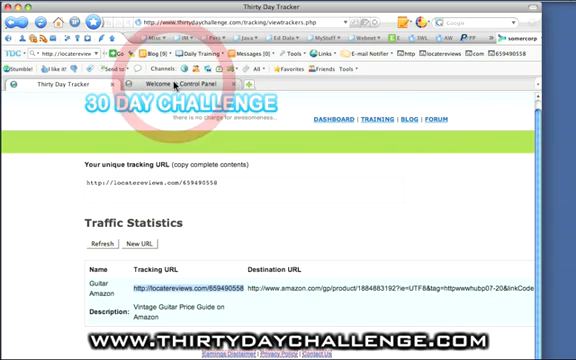
Step: Bring up the WordPress Direct control panel for vintageelectricguitarblog.com
{"action": "left_click", "coordinate": [172, 84]}
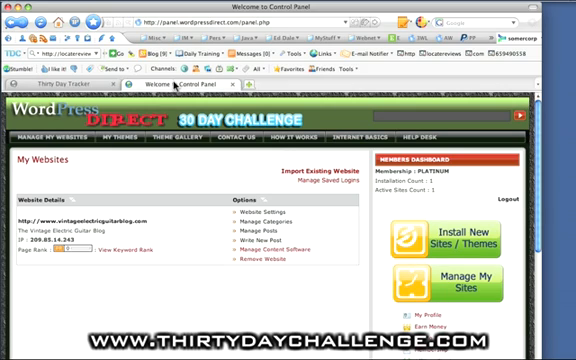
{"action": "mouse_move", "coordinate": [304, 230]}
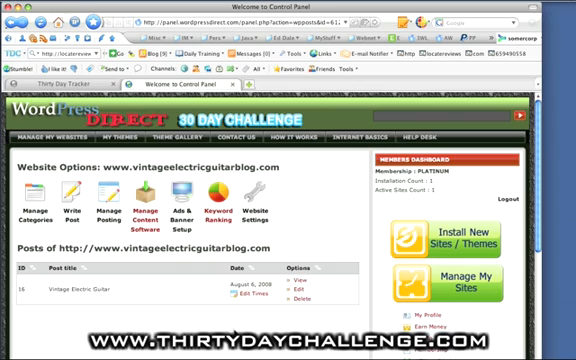
{"action": "mouse_move", "coordinate": [300, 228]}
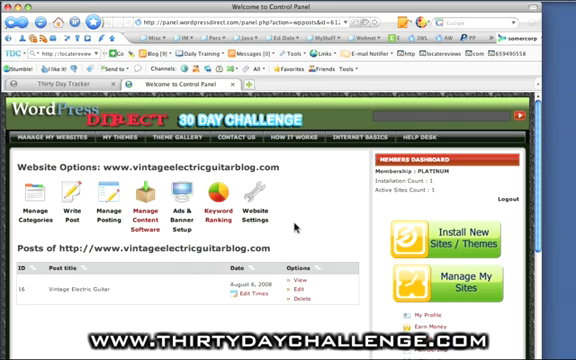
Step: In Ads & Banners Setup, start a Vintage Guitar Price Guide ad with text 'Vintage Electric Guitar'
{"action": "left_click", "coordinate": [184, 192]}
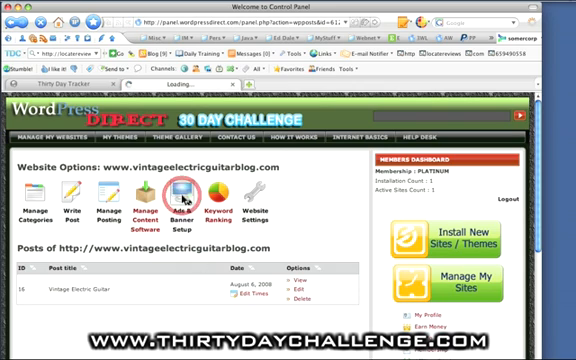
{"action": "left_click", "coordinate": [184, 196]}
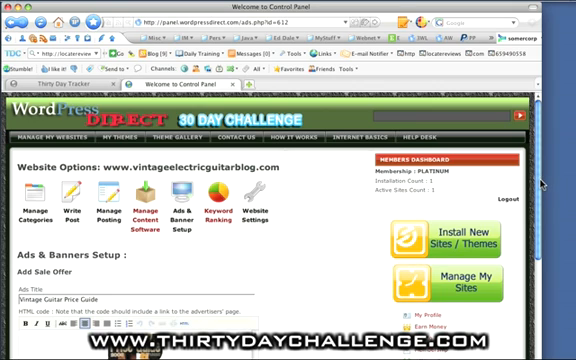
{"action": "scroll", "scroll_direction": "down", "scroll_amount": 3}
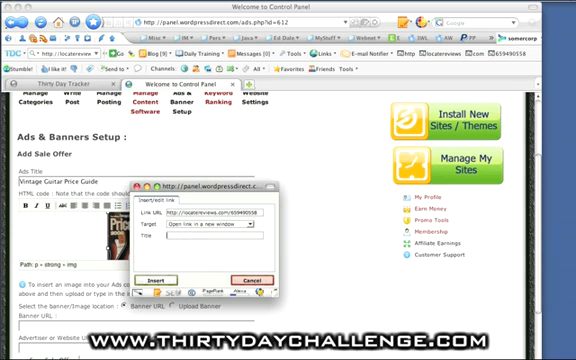
{"action": "type", "text": "Vintage Electric Guitar"}
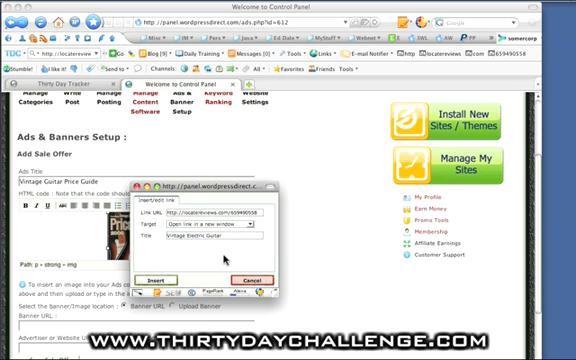
{"action": "left_click", "coordinate": [150, 280]}
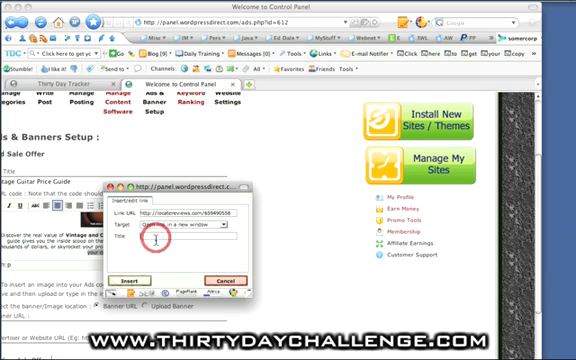
Step: Link the ad phrase to the TDC tracking URL with title 'Vintage Electric Guitar'
{"action": "type", "text": "Vintage Electric Guitar"}
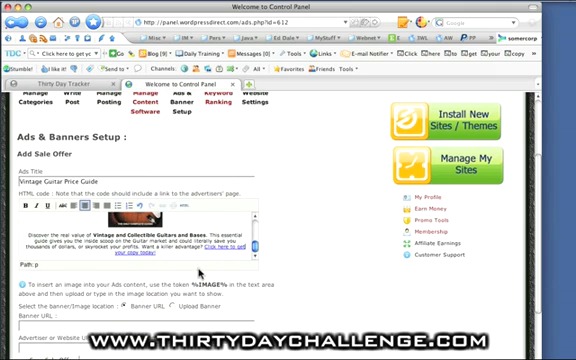
{"action": "scroll", "scroll_direction": "down", "scroll_amount": 3}
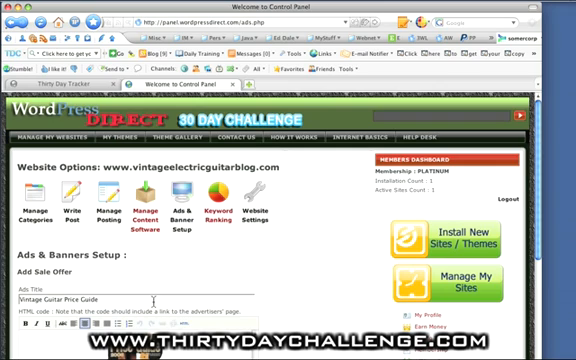
{"action": "scroll", "scroll_direction": "down", "scroll_amount": 3}
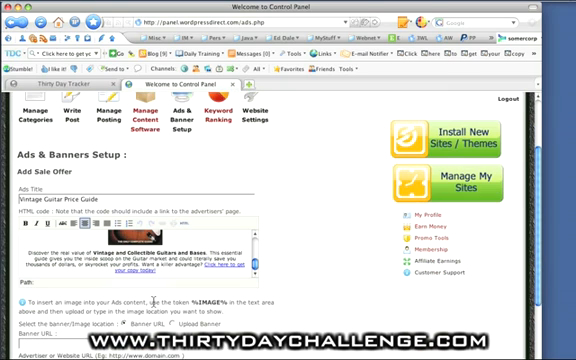
{"action": "scroll", "scroll_direction": "down", "scroll_amount": 3}
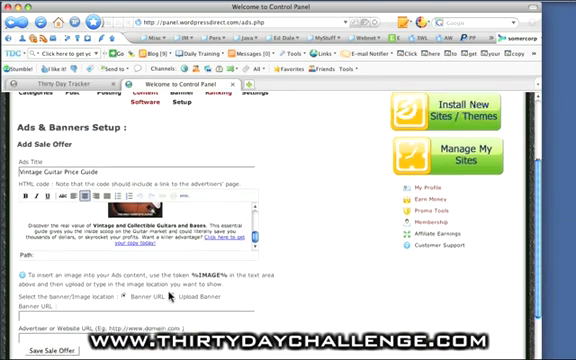
{"action": "scroll", "scroll_direction": "up", "scroll_amount": 3}
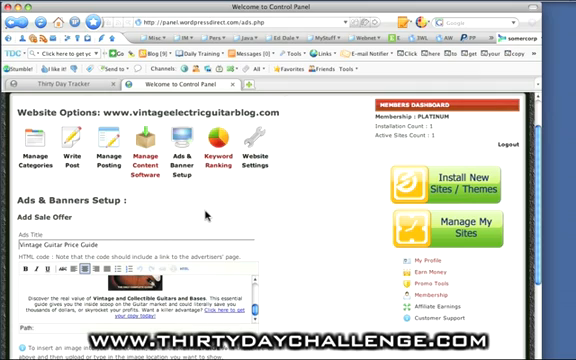
{"action": "mouse_move", "coordinate": [110, 148]}
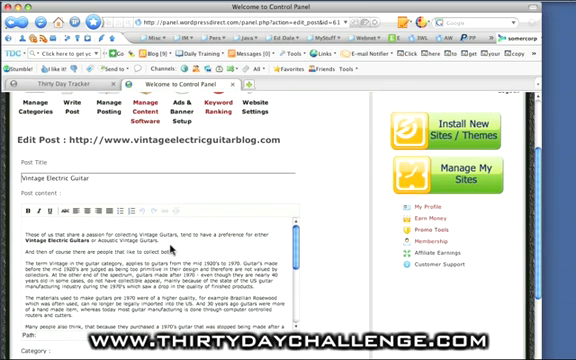
Step: Scroll through the Vintage Electric Guitar post body in the editor
{"action": "scroll", "scroll_direction": "down", "scroll_amount": 3}
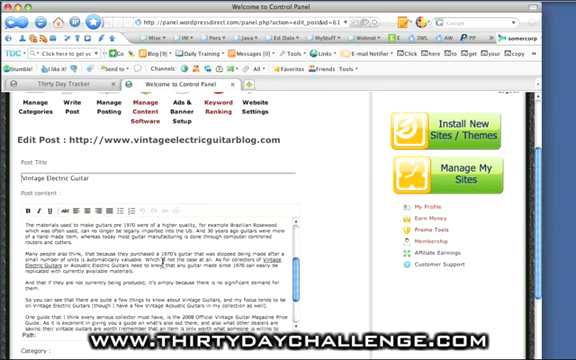
{"action": "scroll", "scroll_direction": "down", "scroll_amount": 3}
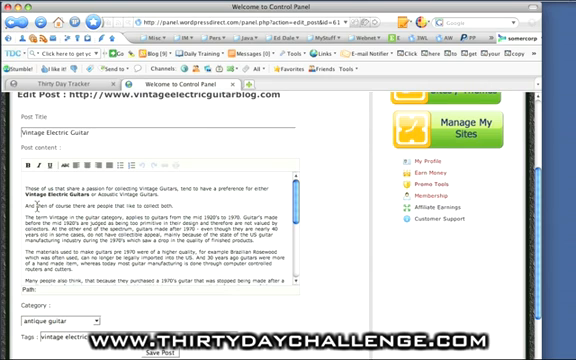
{"action": "scroll", "scroll_direction": "down", "scroll_amount": 3}
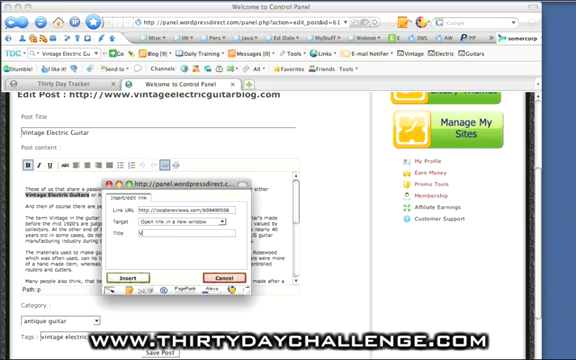
Step: Link the selected phrase to the tracking URL, titled 'Vintage Electric Guitar', opening in a new window
{"action": "type", "text": "Vintage Electric Guitar"}
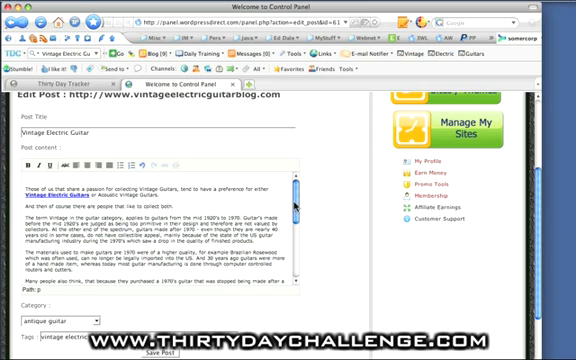
{"action": "scroll", "scroll_direction": "down", "scroll_amount": 3}
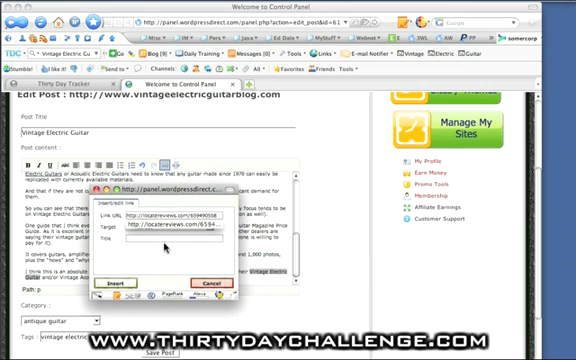
{"action": "left_click", "coordinate": [180, 232]}
{"action": "type", "text": "Vintage Electric Guitar"}
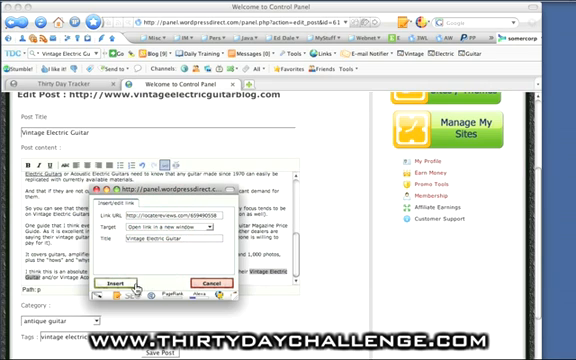
{"action": "left_click", "coordinate": [128, 284]}
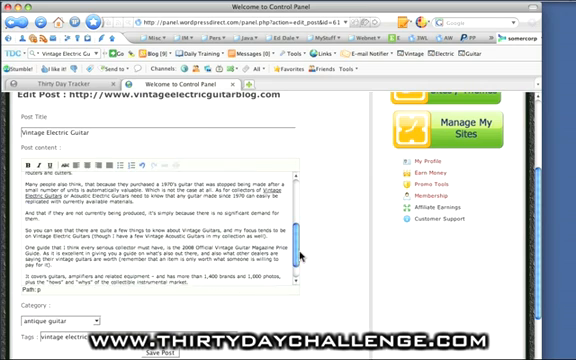
Step: File the post under the vintage electric guitar category and save it
{"action": "scroll", "scroll_direction": "down", "scroll_amount": 3}
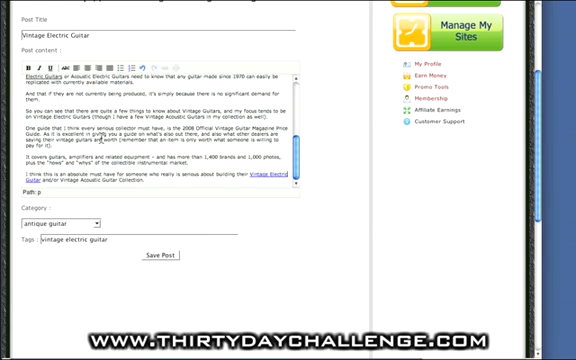
{"action": "mouse_move", "coordinate": [116, 220]}
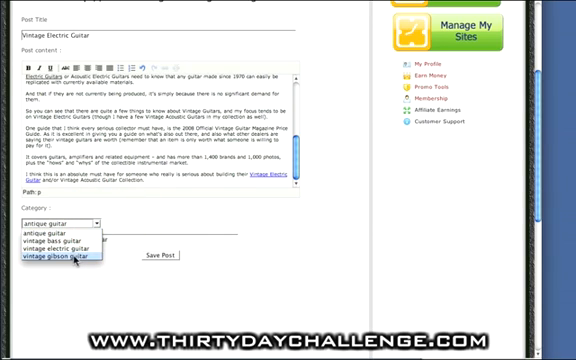
{"action": "left_click", "coordinate": [70, 250]}
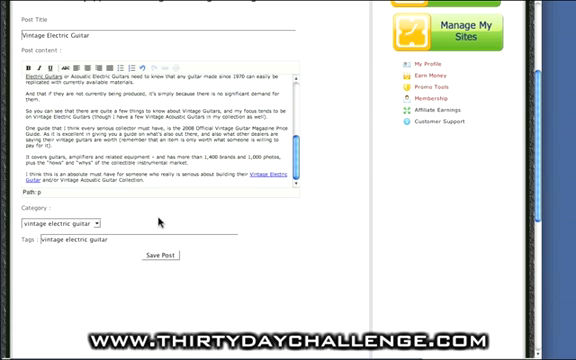
{"action": "mouse_move", "coordinate": [176, 262]}
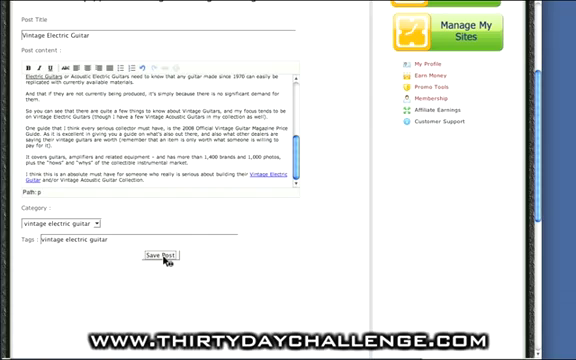
{"action": "left_click", "coordinate": [160, 256]}
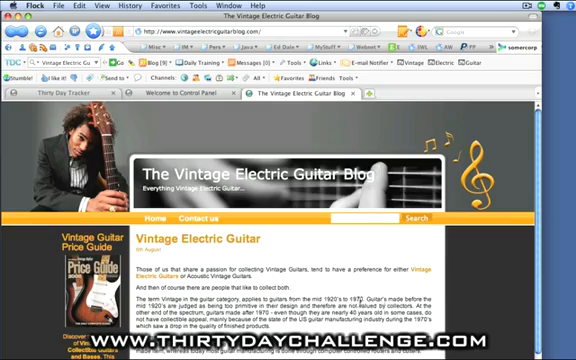
Step: Scroll the live blog to view the post's linked phrases and the price guide ad
{"action": "scroll", "scroll_direction": "down", "scroll_amount": 3}
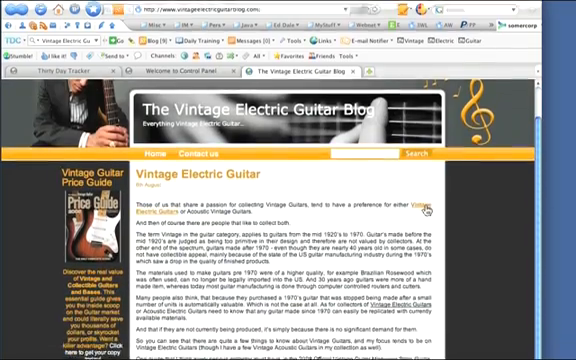
{"action": "scroll", "scroll_direction": "down", "scroll_amount": 3}
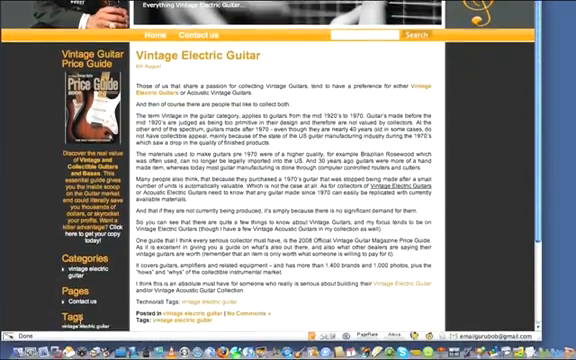